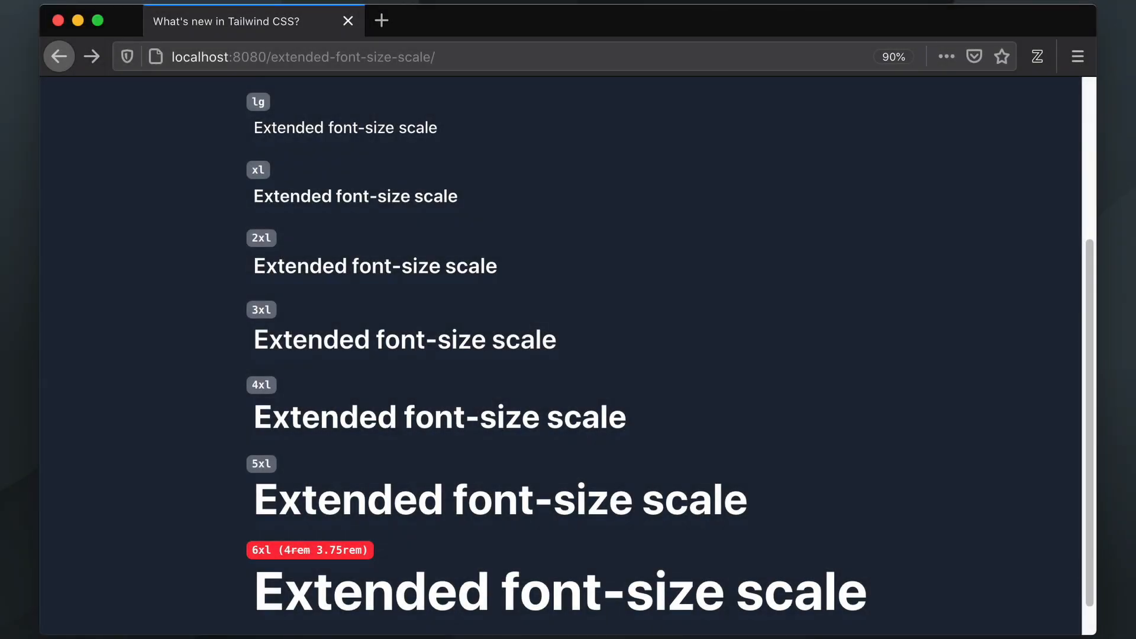
Change the h1's text size class from text-6 to text-9xl
scroll("up", 3)
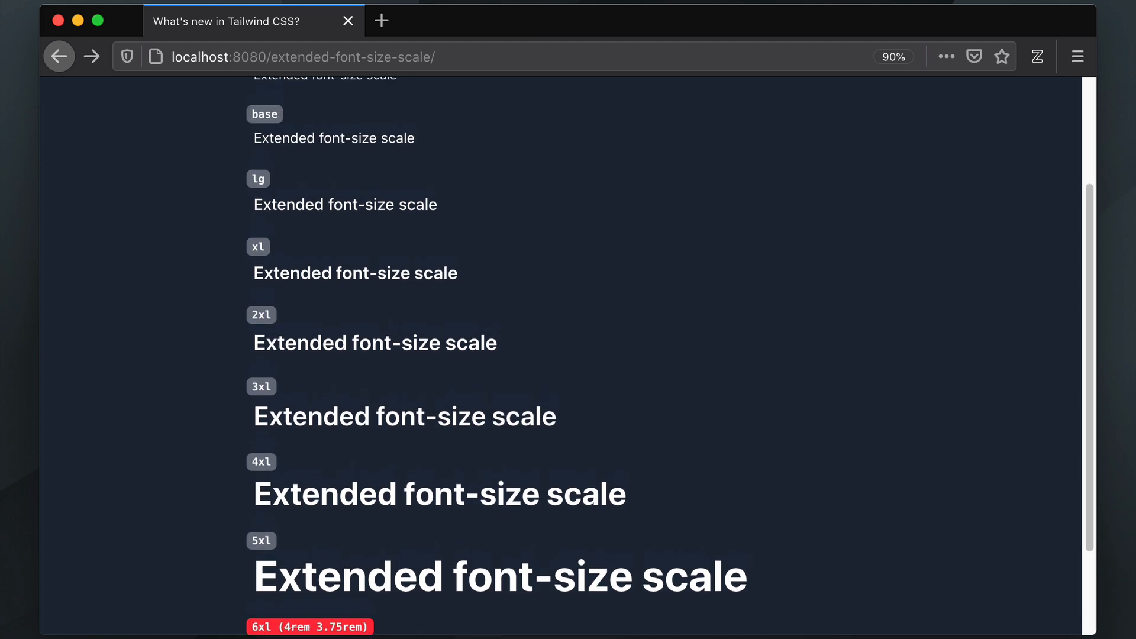
scroll("up", 3)
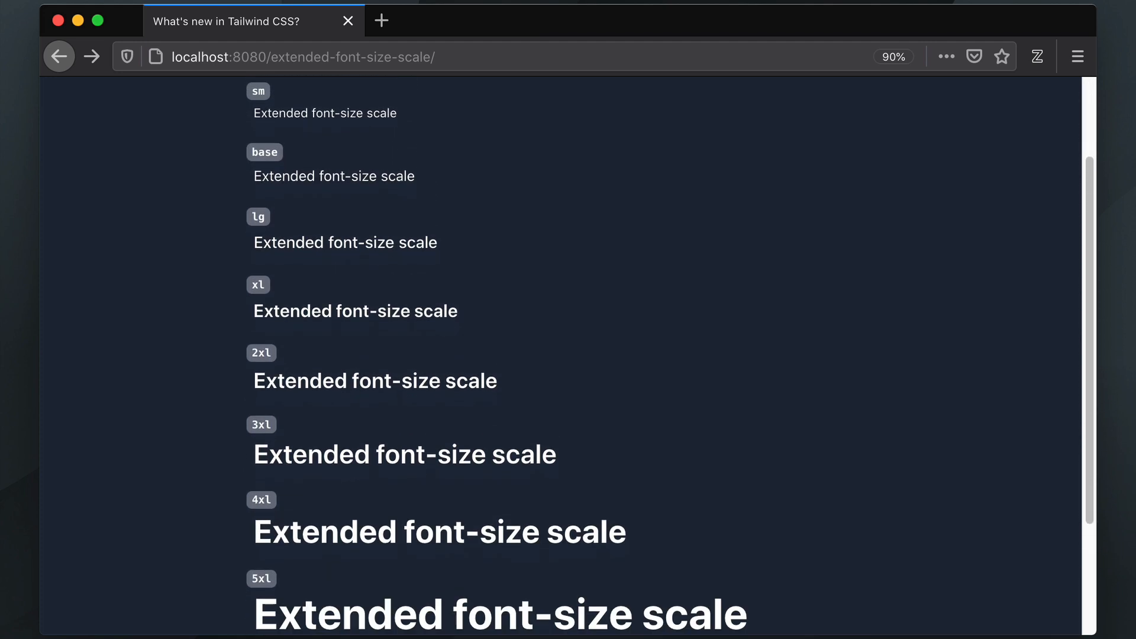
scroll("down", 3)
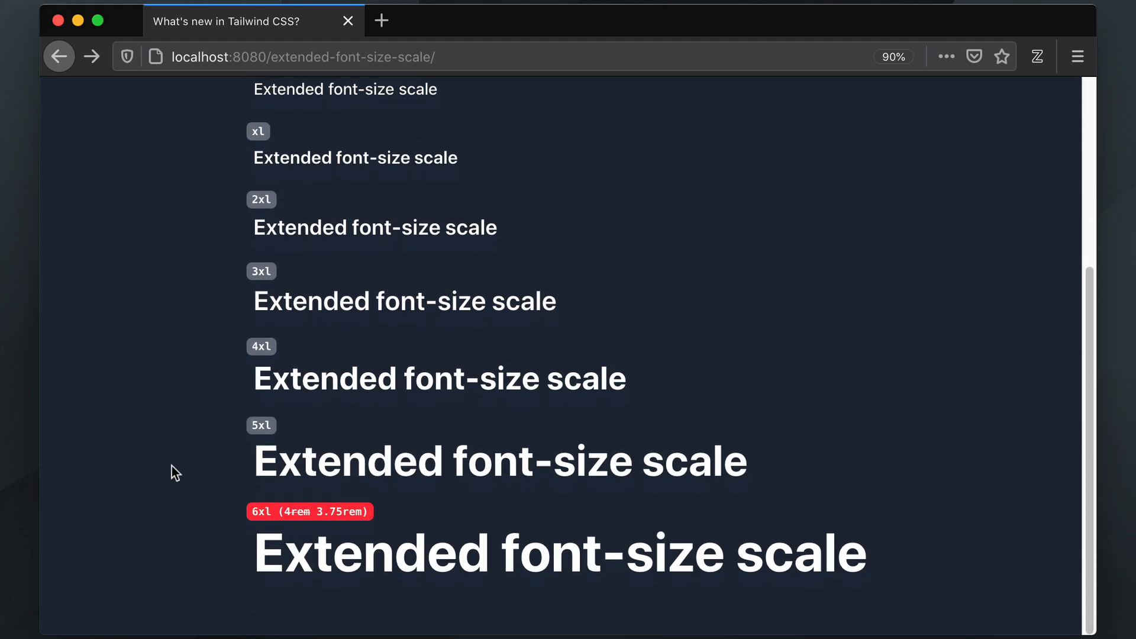
mouse_move(233, 522)
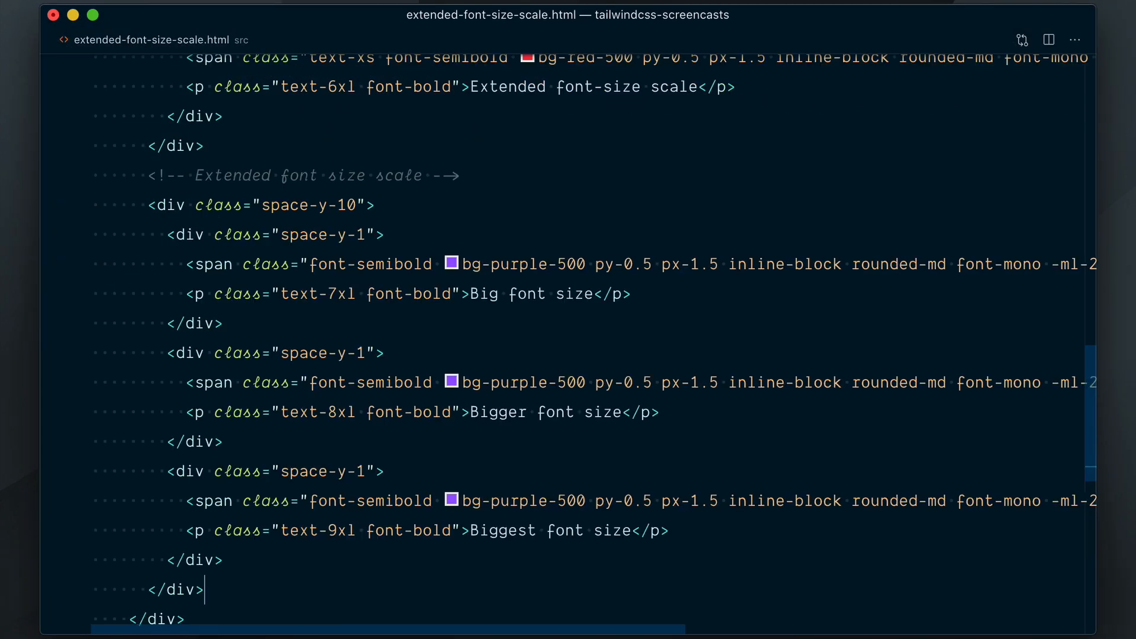
double_click(316, 293)
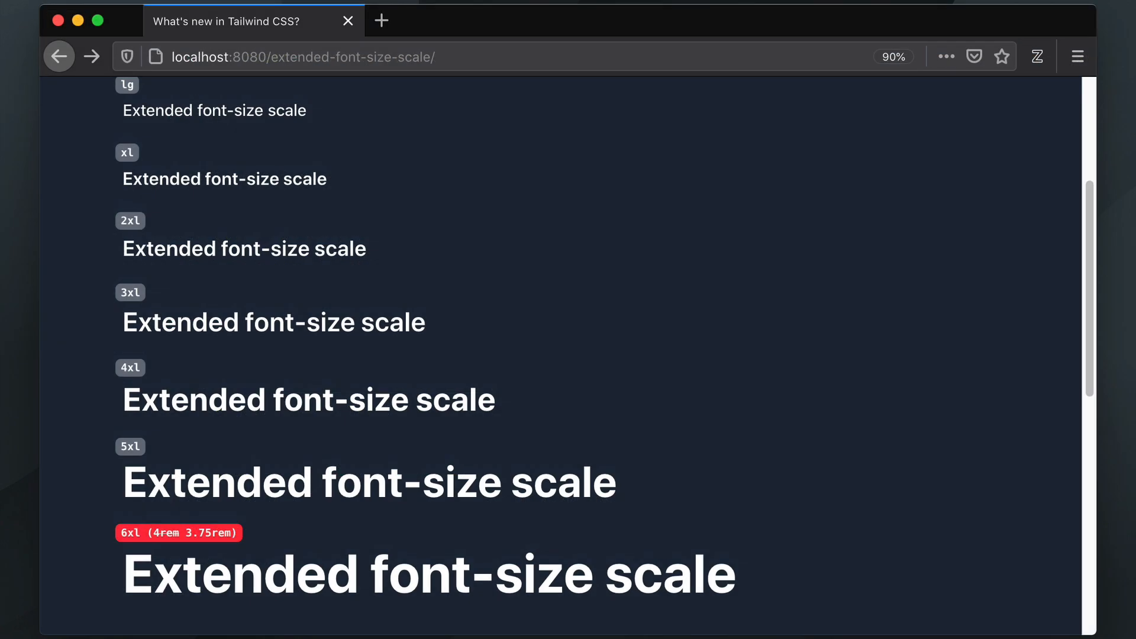
scroll("down", 3)
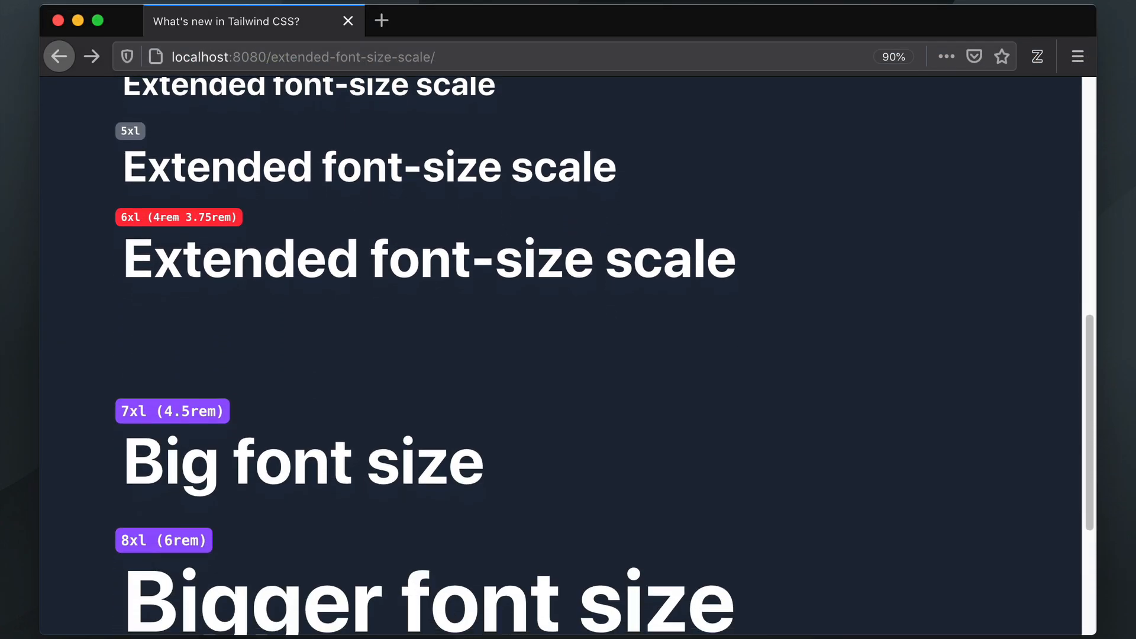
scroll("down", 3)
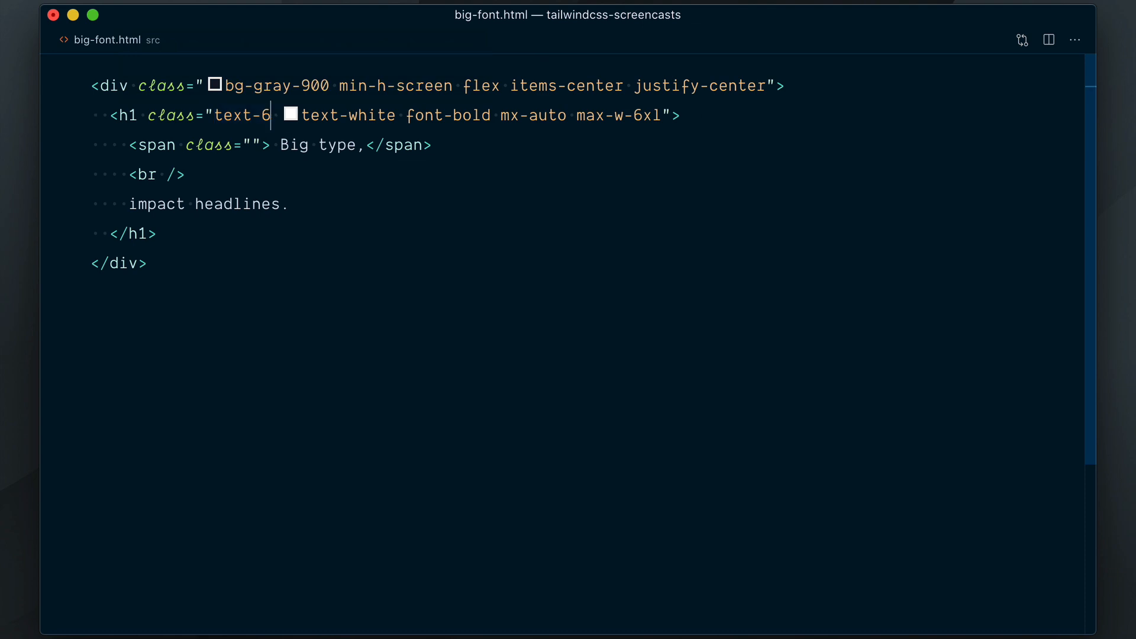
type("9xl")
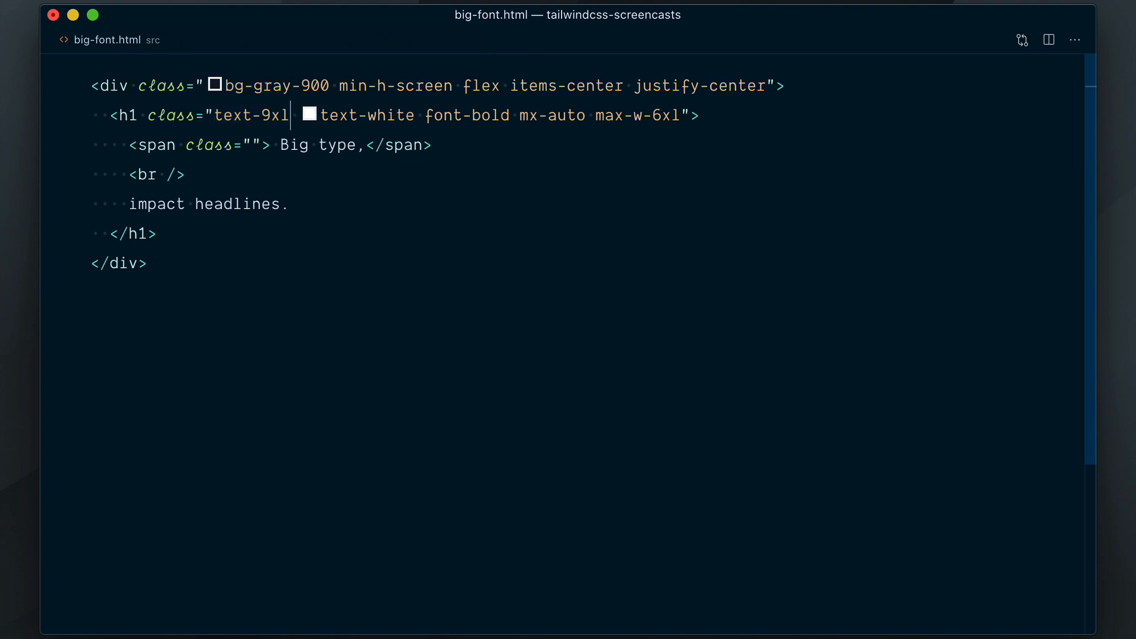
Add text-transparent, bg-gradient-to-r, bg-clip-text, from-blue-500 and to-green-500 to the first span
left_click(252, 145)
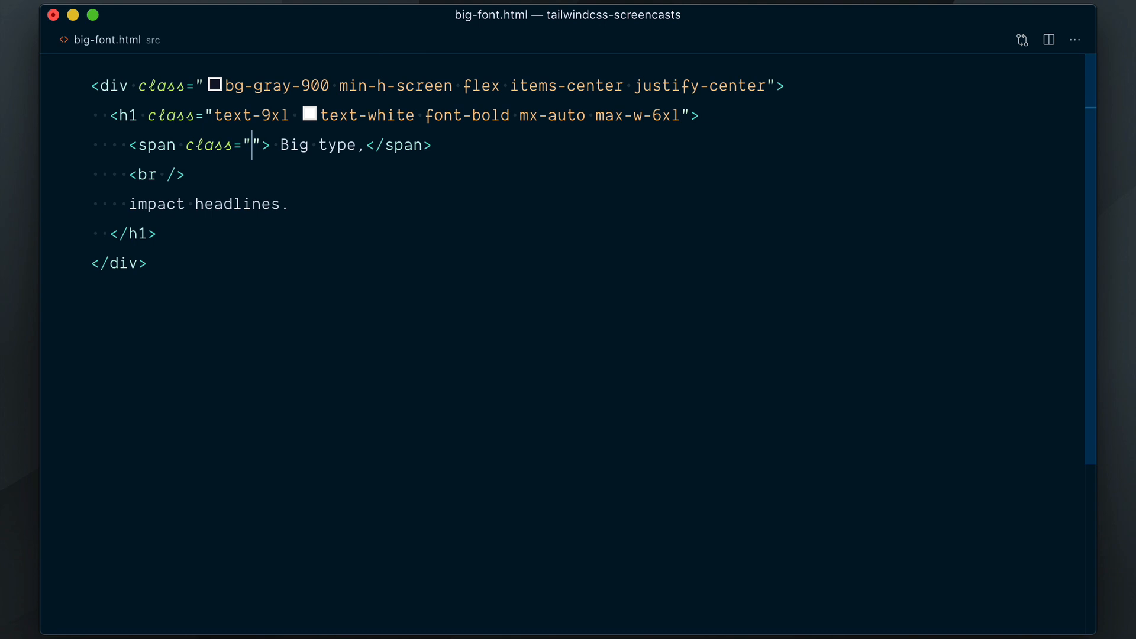
type("text-transparent bg-gradient-to-r")
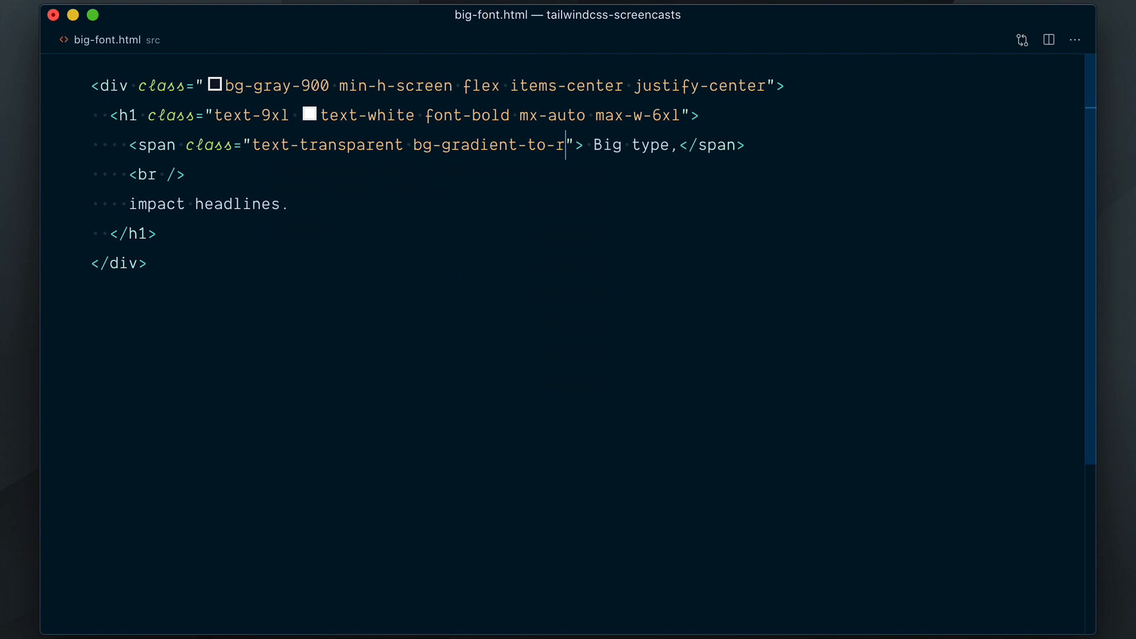
type("bg-clip-text")
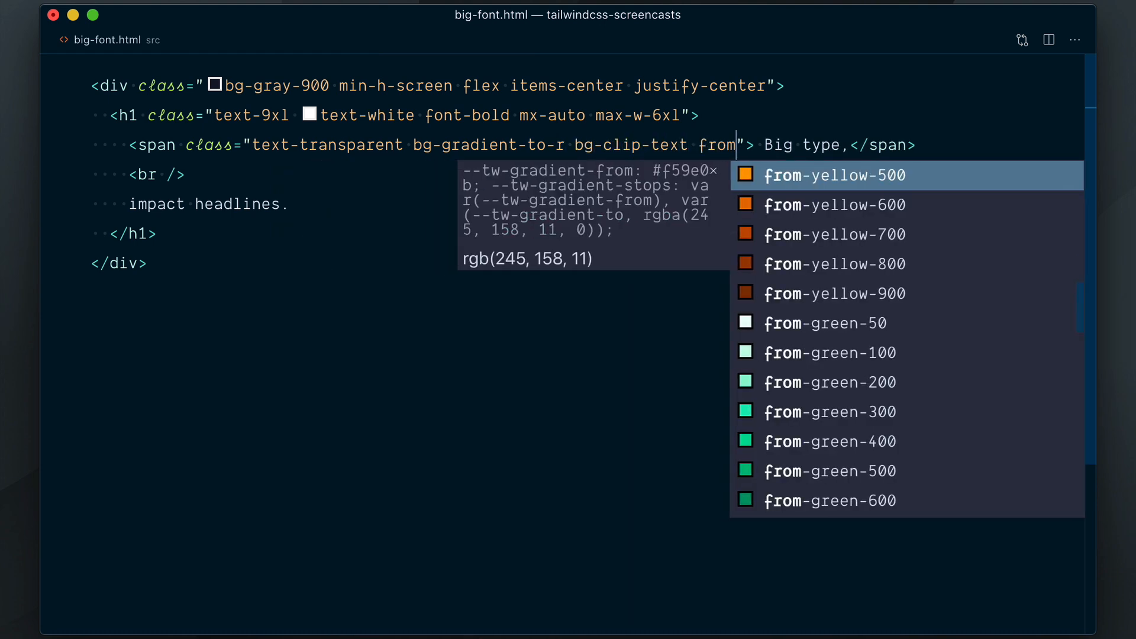
type("from-blue-500")
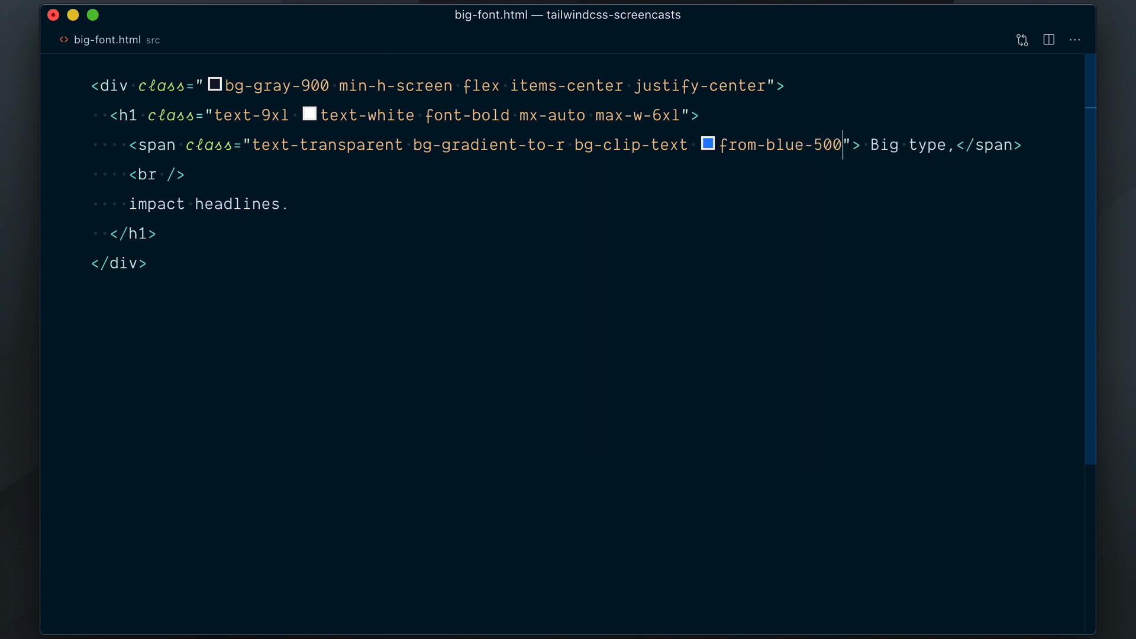
type("to-green-500")
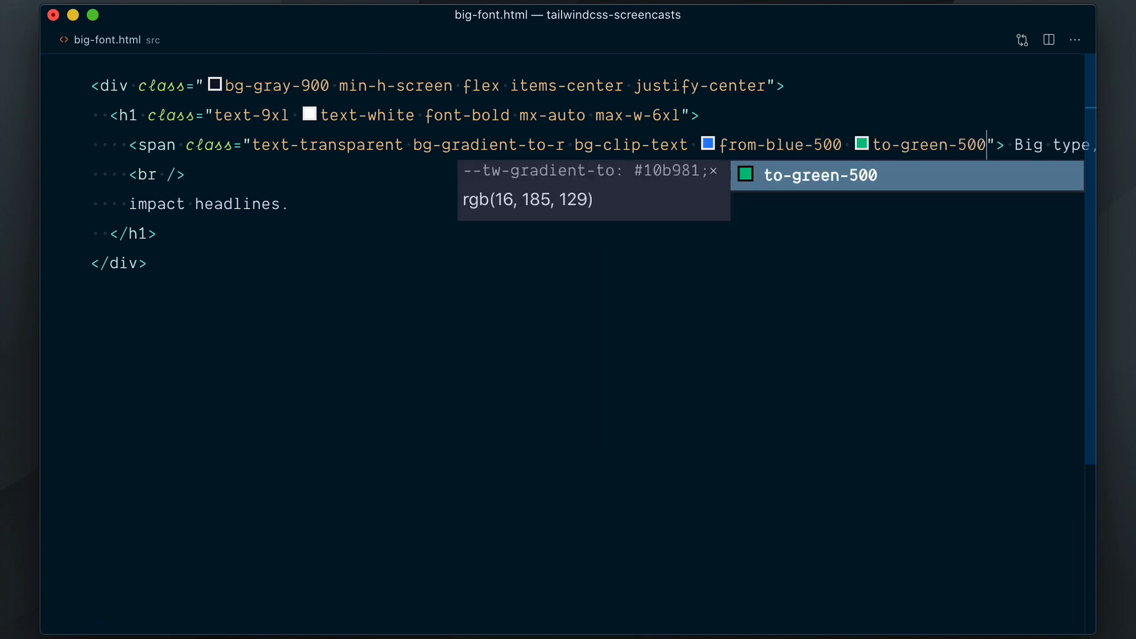